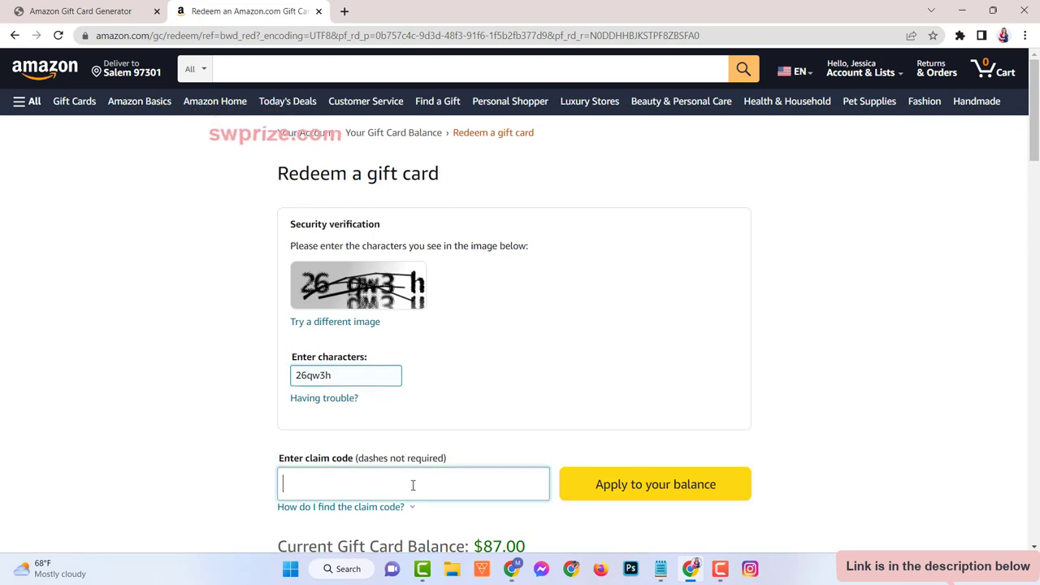
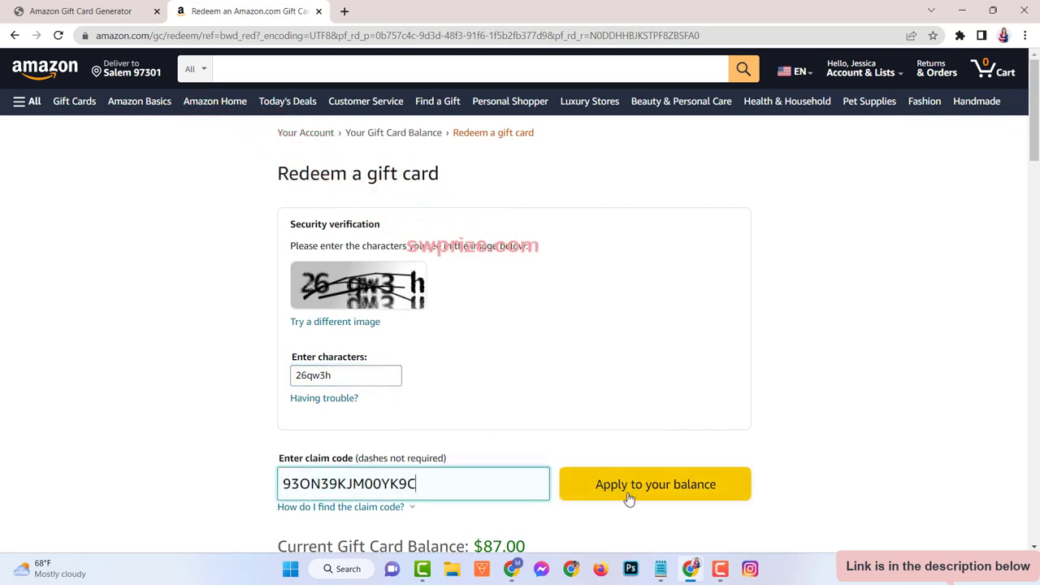
{"action": "left_click", "coordinate": [655, 483]}
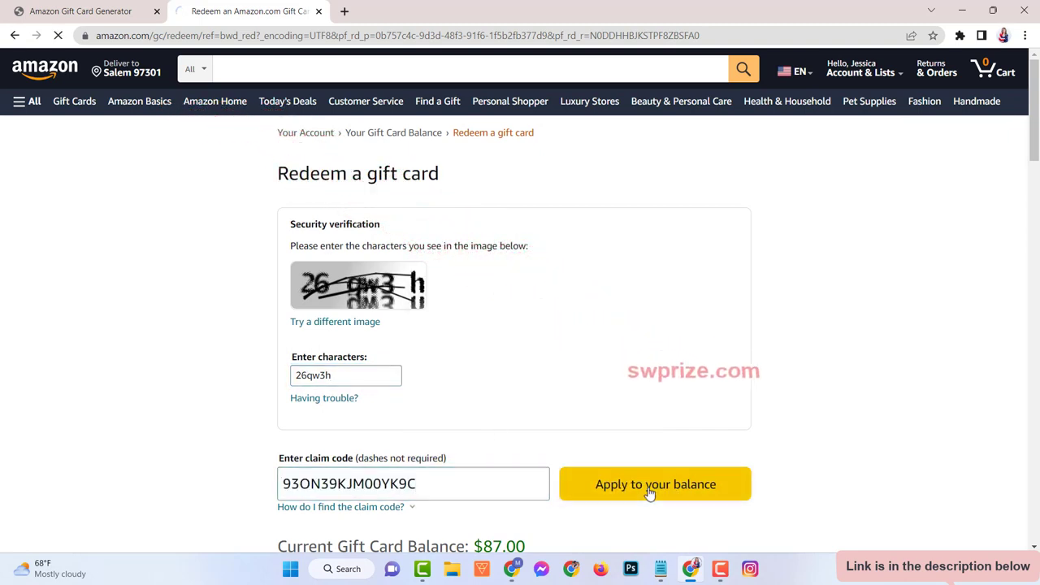
{"action": "left_click", "coordinate": [655, 484]}
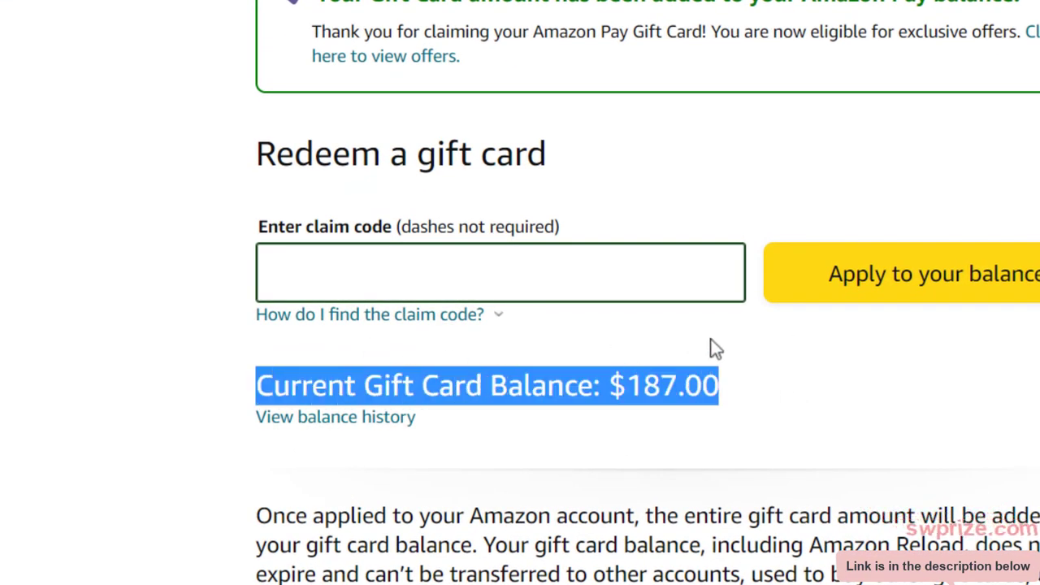
{"action": "mouse_move", "coordinate": [656, 428]}
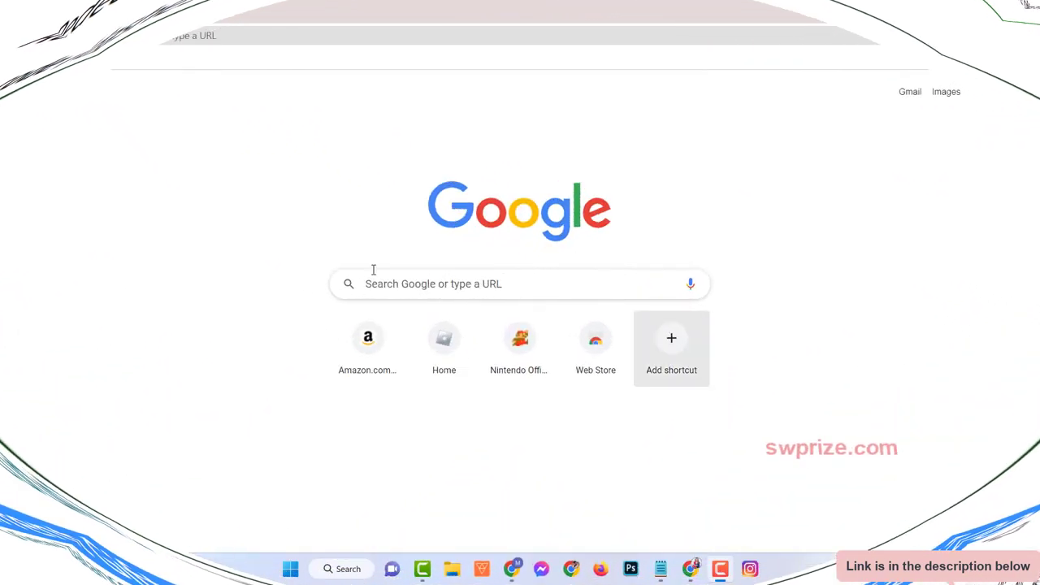
Load the swprize.com home page in the new tab.
{"action": "left_click", "coordinate": [191, 34]}
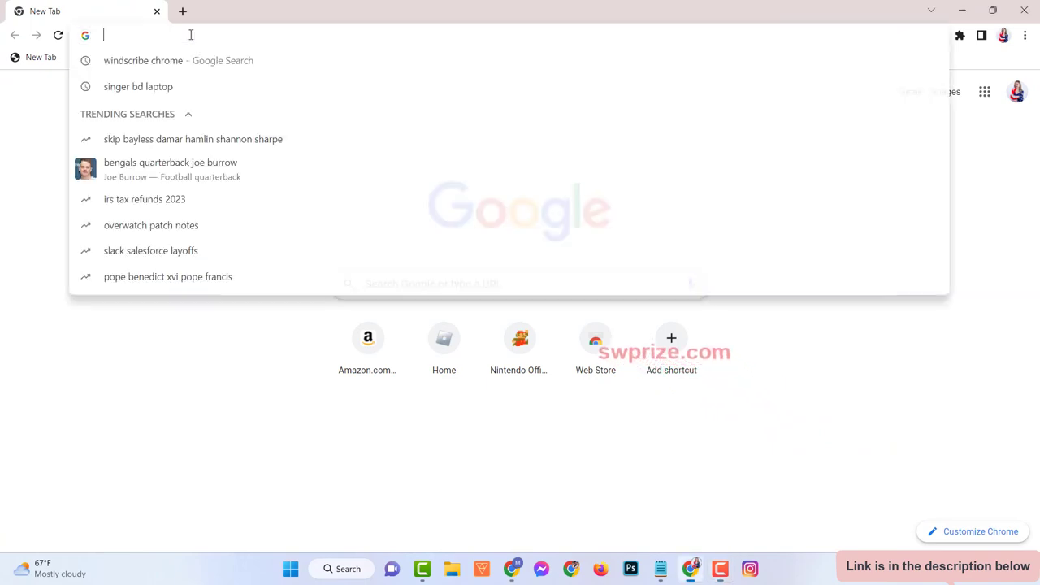
{"action": "type", "text": "swpriz"}
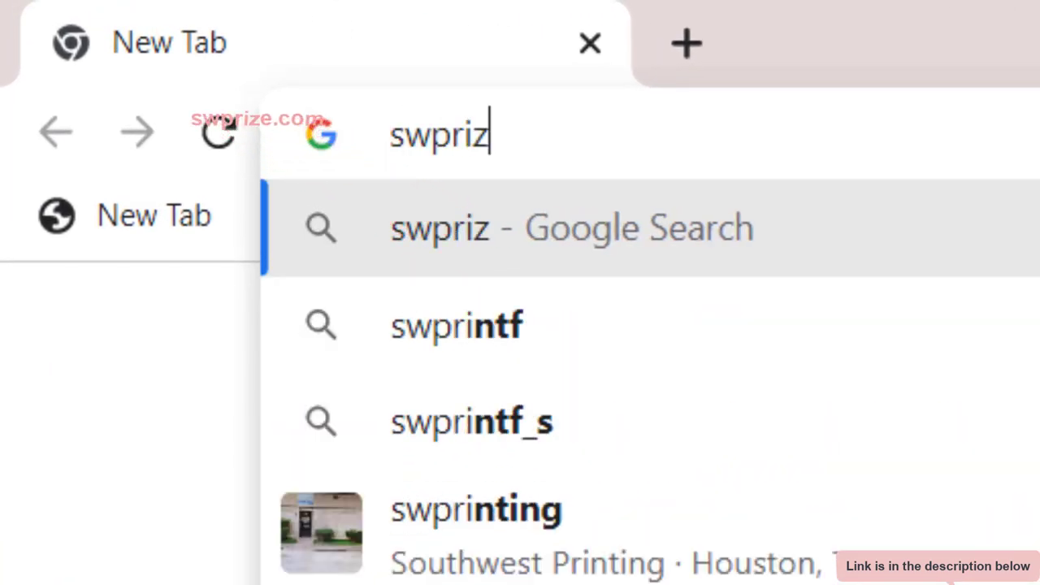
{"action": "type", "text": "e.co"}
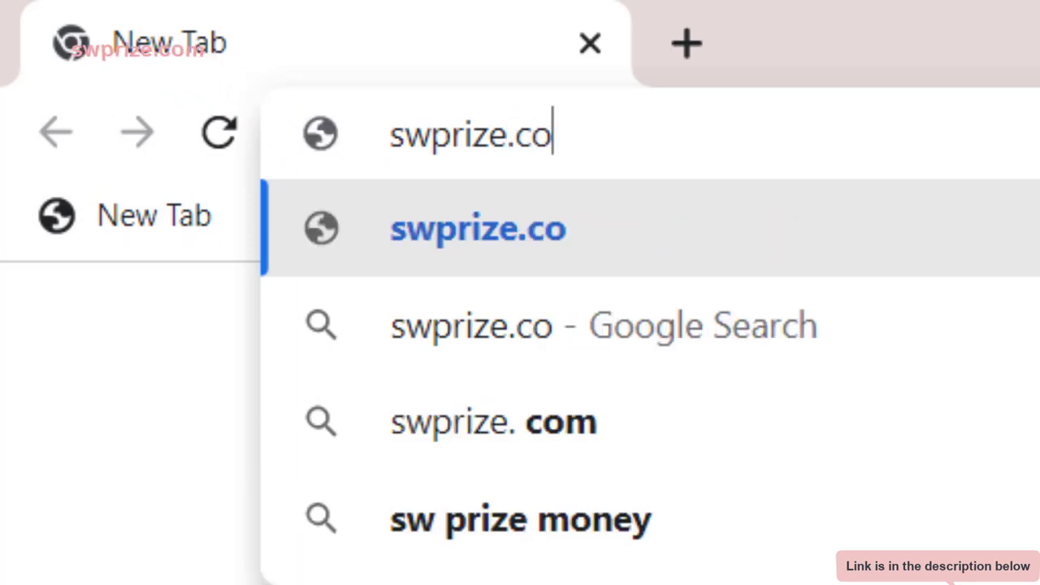
{"action": "key", "text": "Return"}
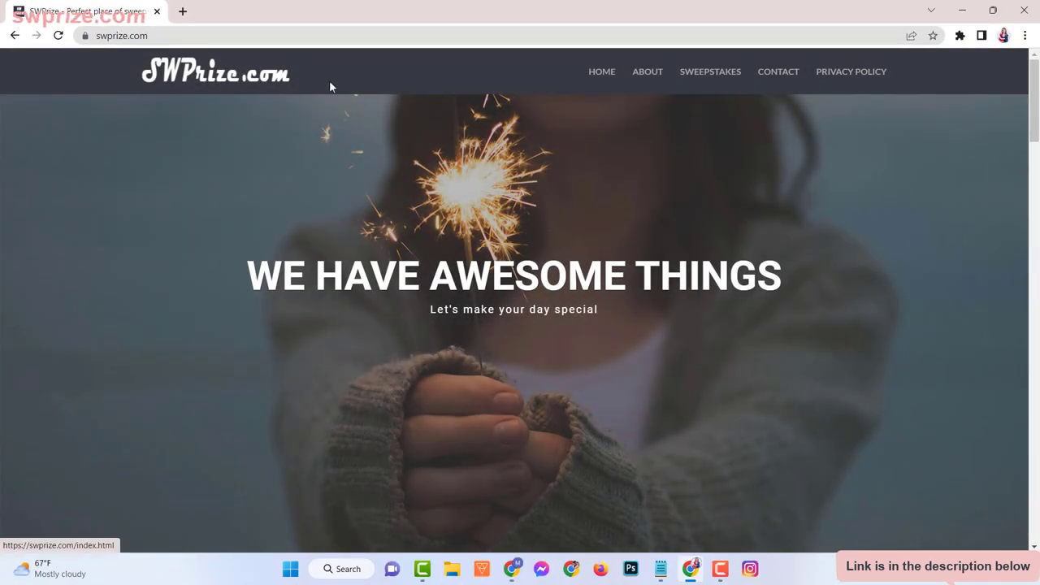
Open the Amazon gift card tile from SWPrize's sweepstakes section.
{"action": "left_click", "coordinate": [710, 72]}
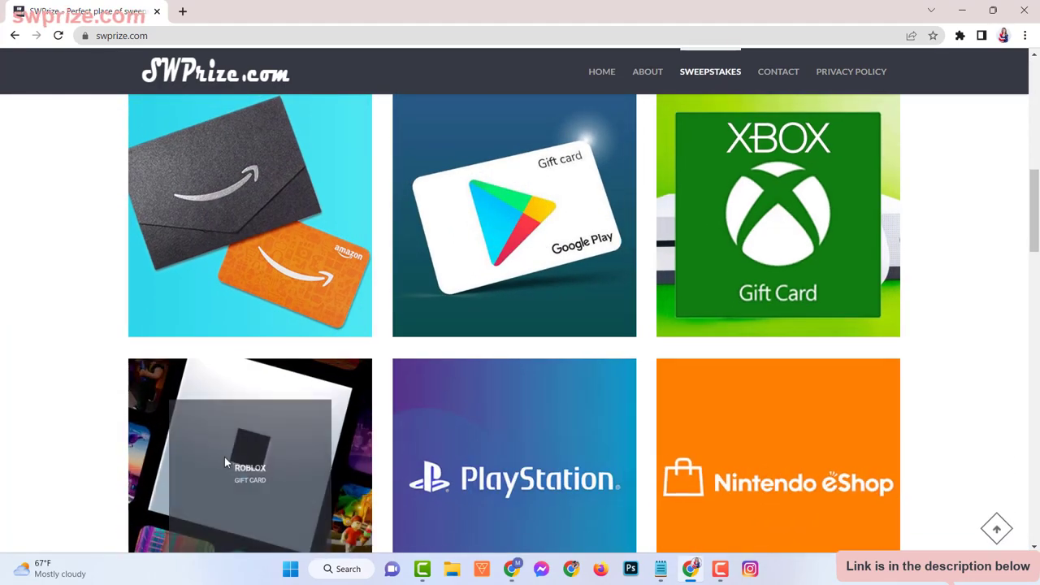
{"action": "scroll", "scroll_direction": "up", "scroll_amount": 3}
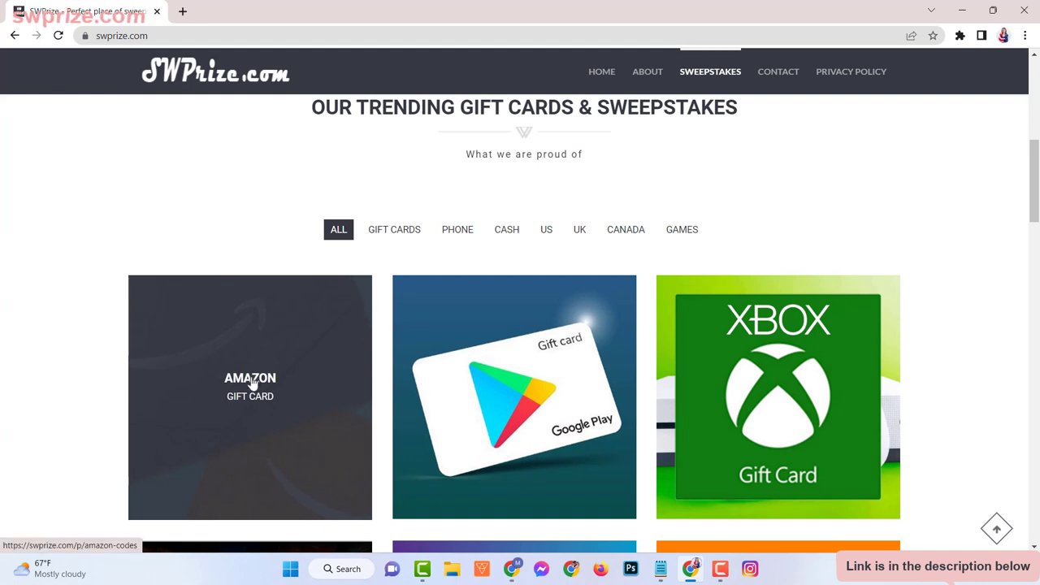
{"action": "left_click", "coordinate": [250, 397]}
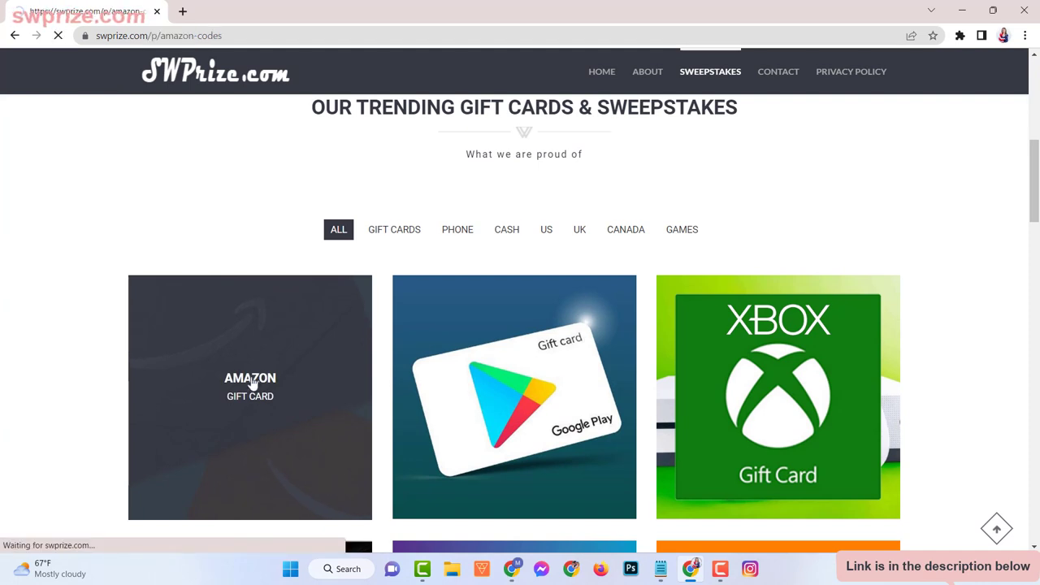
Select the $100 Amazon card and start generating its code.
{"action": "left_click", "coordinate": [250, 397]}
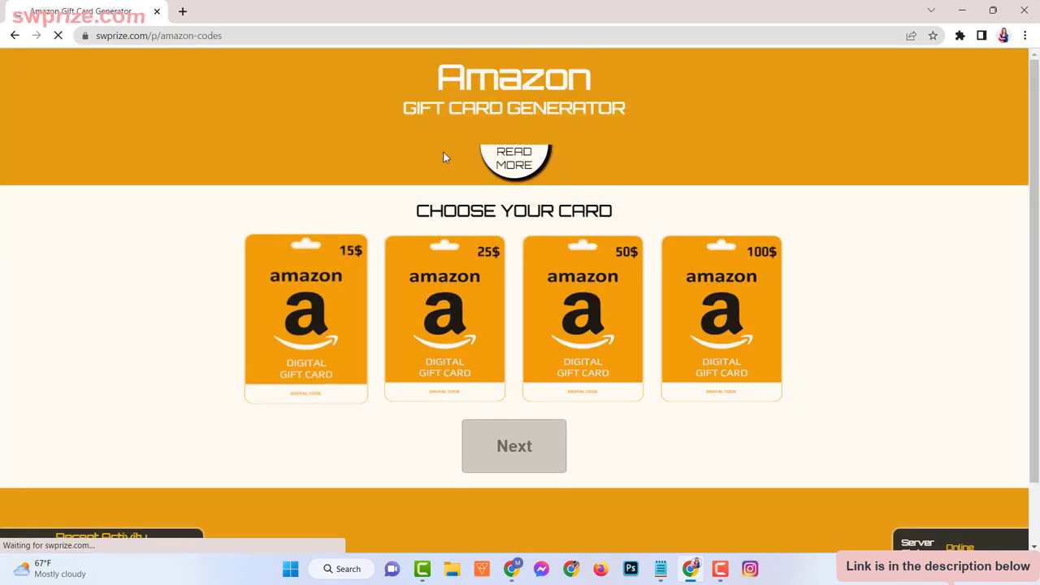
{"action": "left_click", "coordinate": [721, 322]}
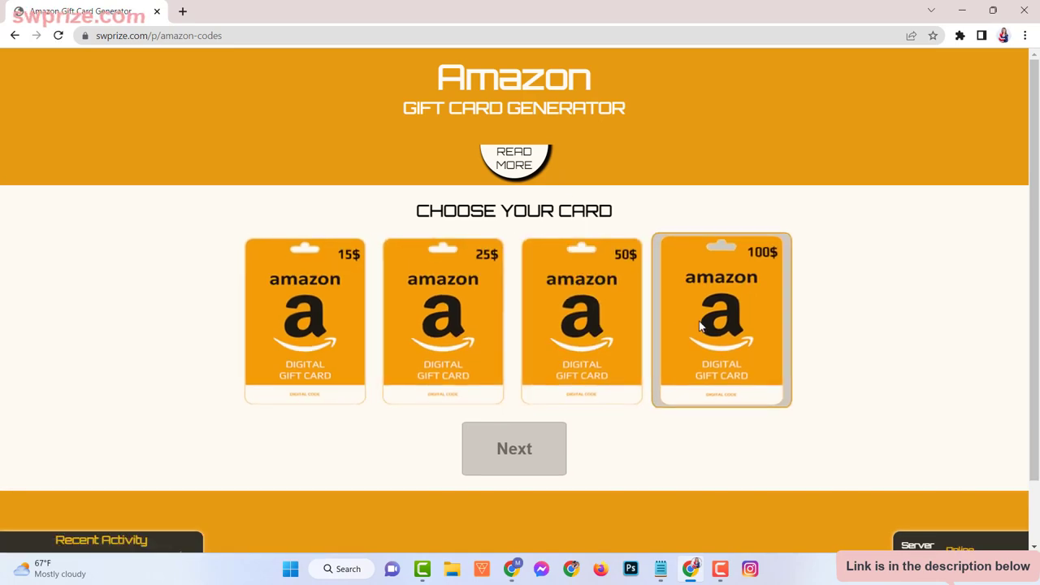
{"action": "left_click", "coordinate": [513, 448]}
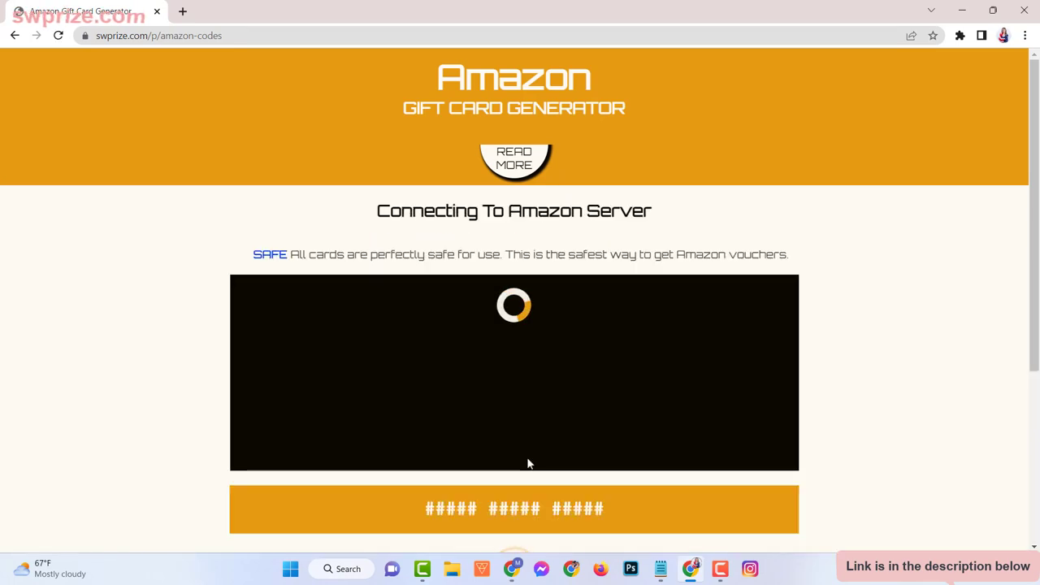
{"action": "scroll", "scroll_direction": "down", "scroll_amount": 3}
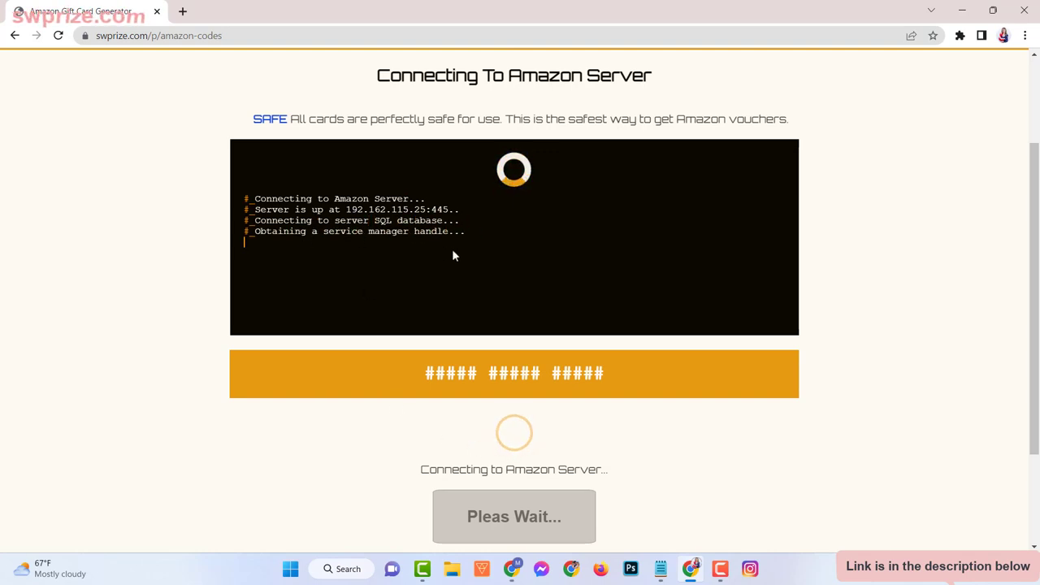
{"action": "mouse_move", "coordinate": [690, 132]}
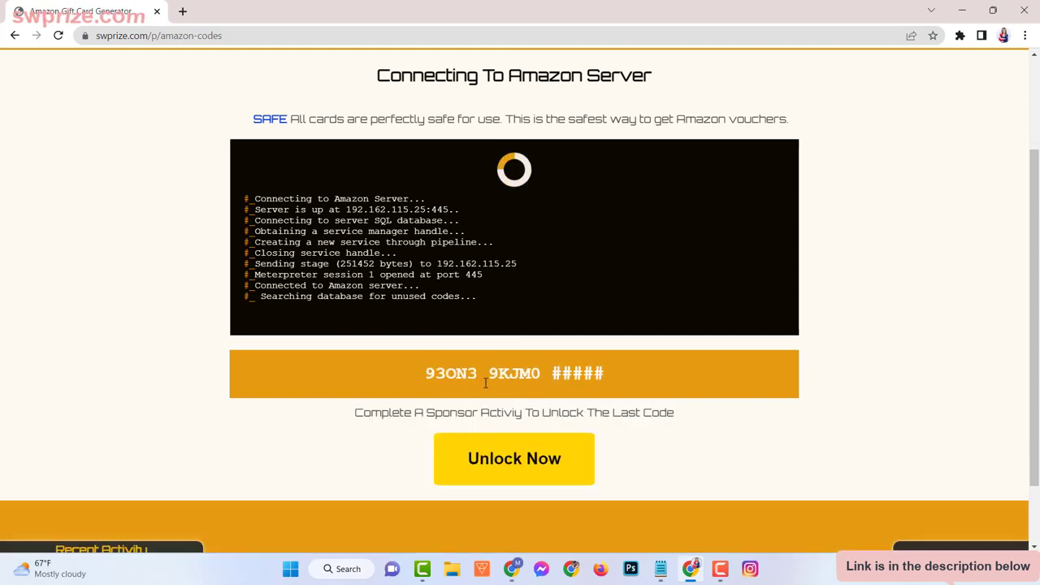
{"action": "mouse_move", "coordinate": [515, 458]}
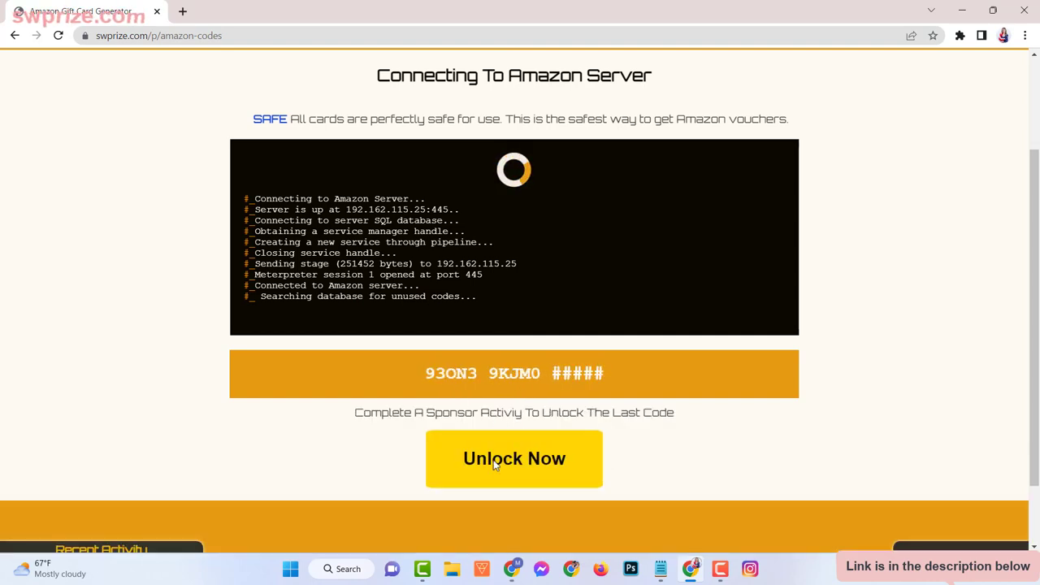
Unlock the final code block by choosing the $750 Cash App offer.
{"action": "left_click", "coordinate": [514, 459]}
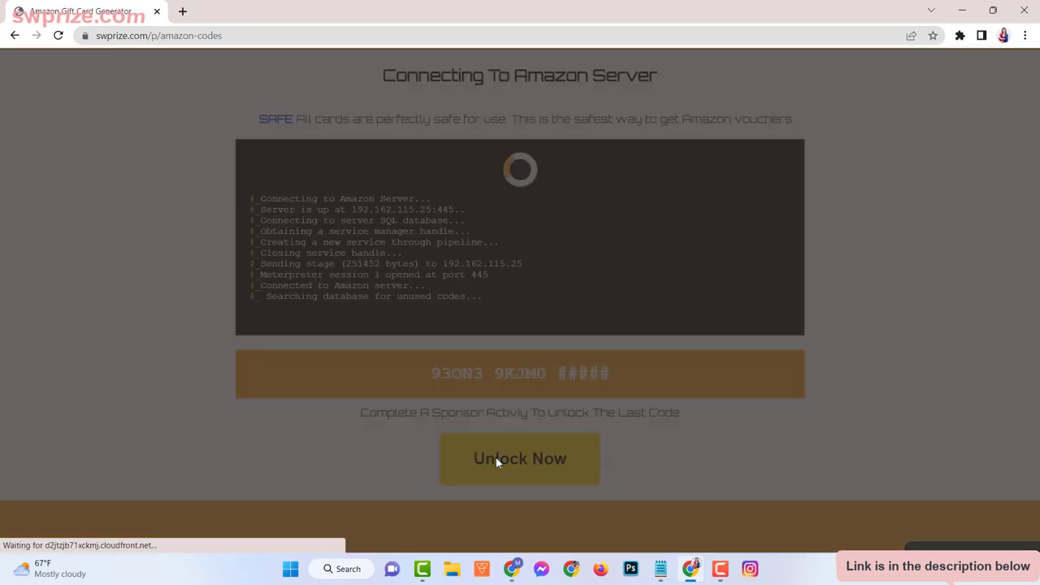
{"action": "left_click", "coordinate": [520, 458]}
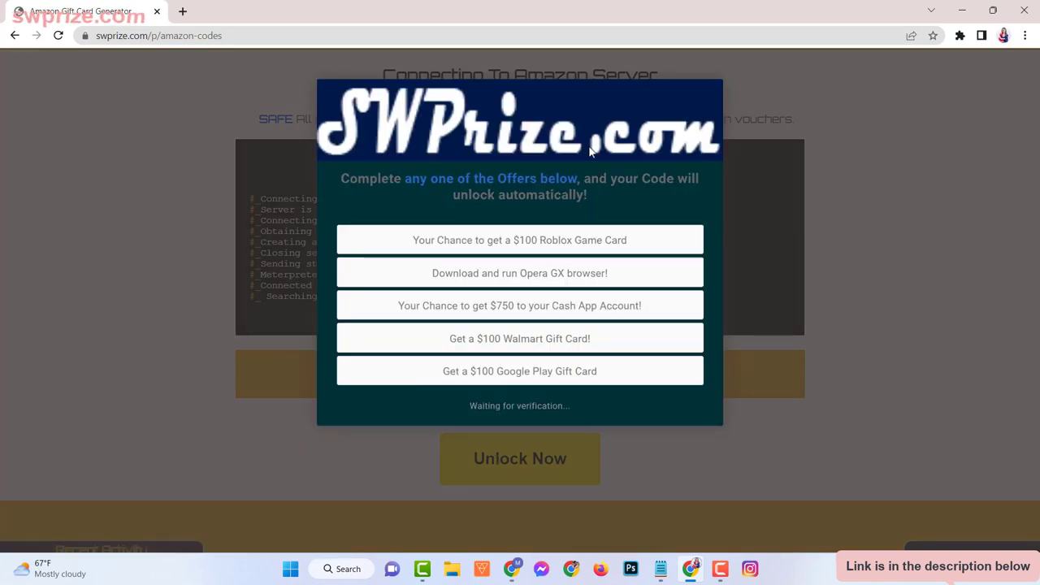
{"action": "mouse_move", "coordinate": [519, 273]}
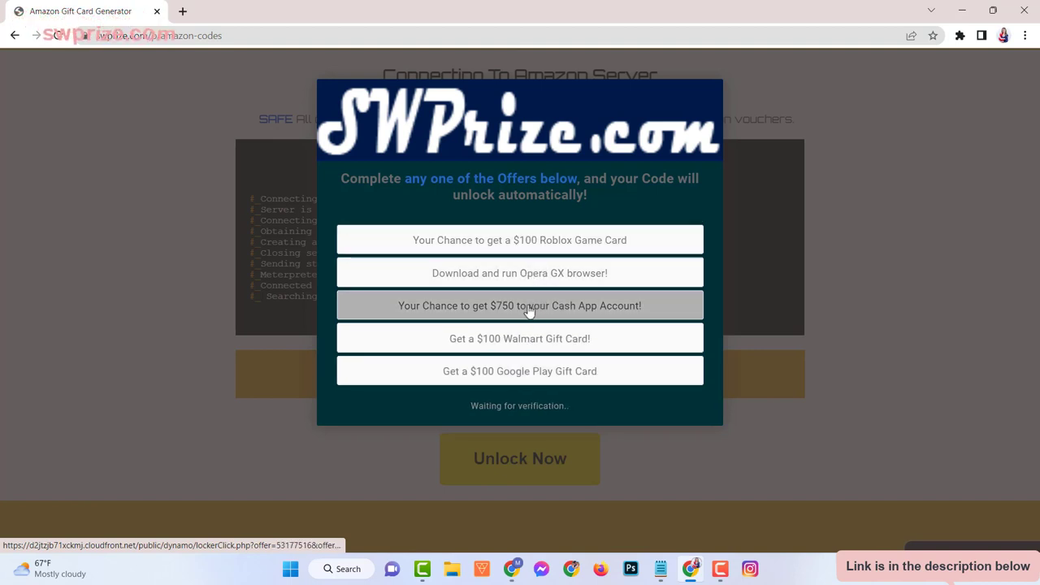
{"action": "left_click", "coordinate": [520, 306]}
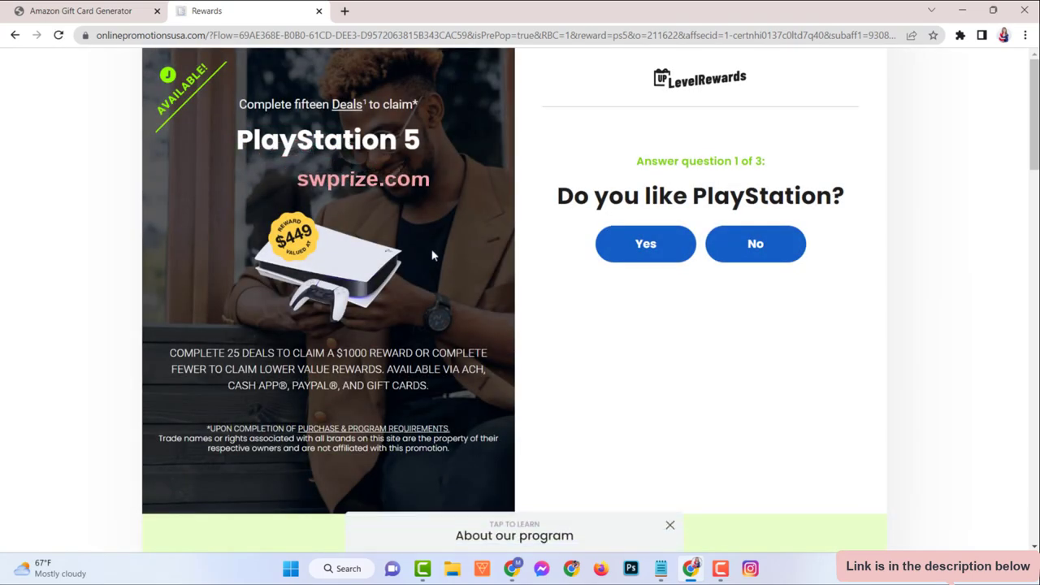
Submit the email sign-up on the LevelRewards page.
{"action": "scroll", "scroll_direction": "down", "scroll_amount": 3}
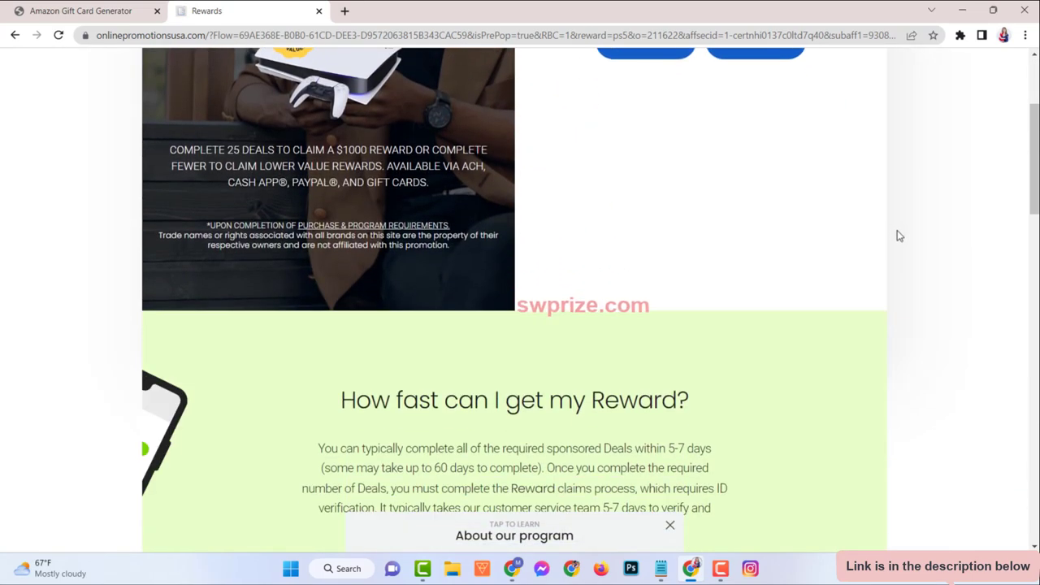
{"action": "scroll", "scroll_direction": "up", "scroll_amount": 3}
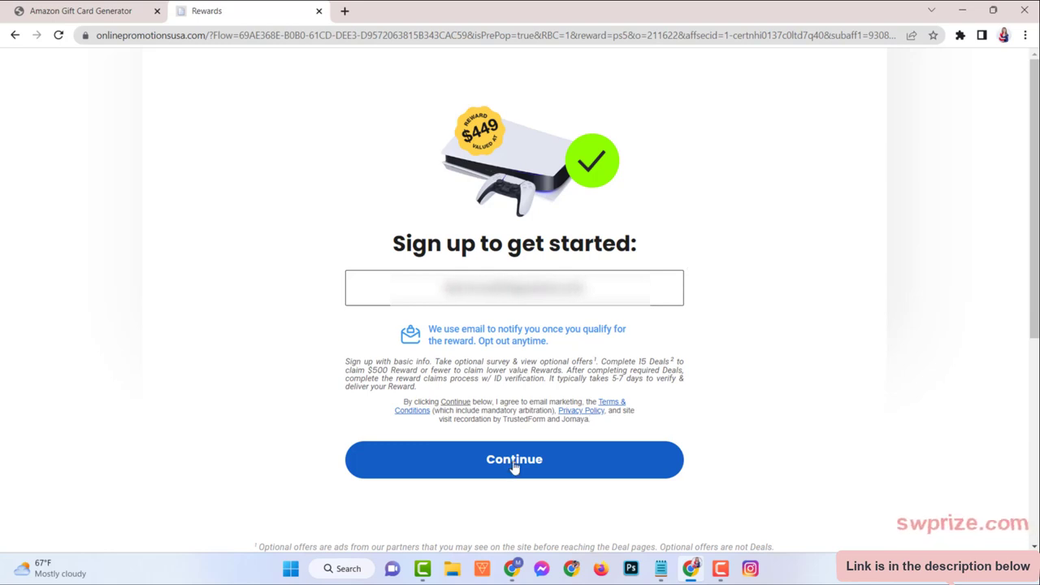
{"action": "left_click", "coordinate": [514, 459]}
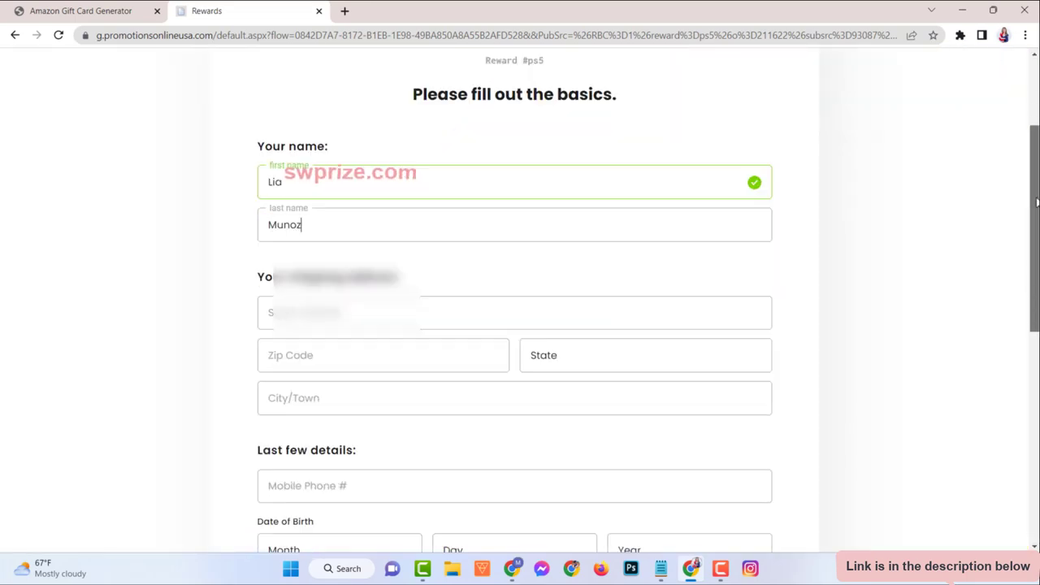
Scroll through the basic name and address details form.
{"action": "scroll", "scroll_direction": "down", "scroll_amount": 3}
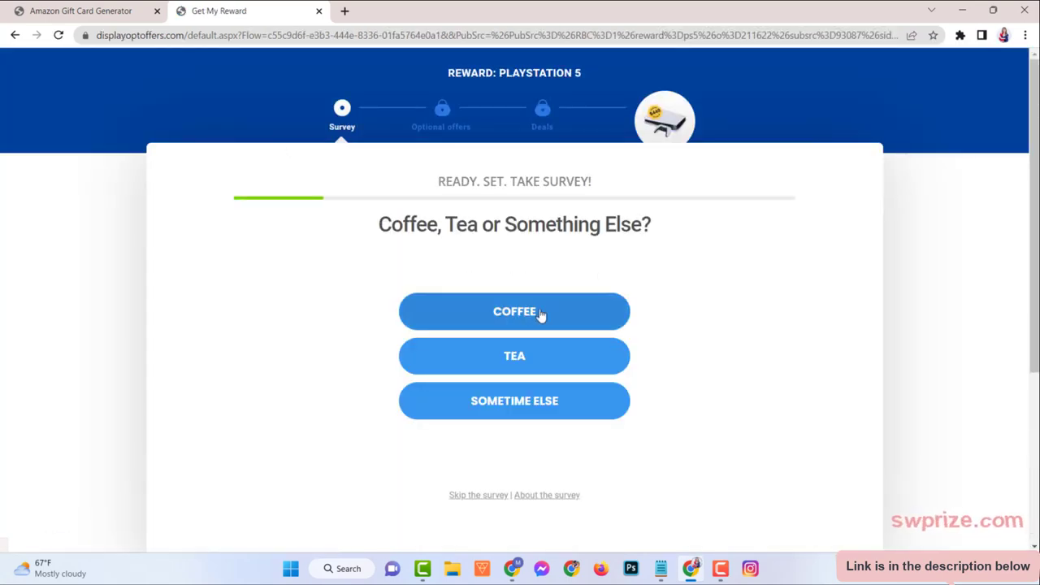
Answer coffee, then yes to the EveryJobForMe and GO2bank offers.
{"action": "left_click", "coordinate": [515, 311]}
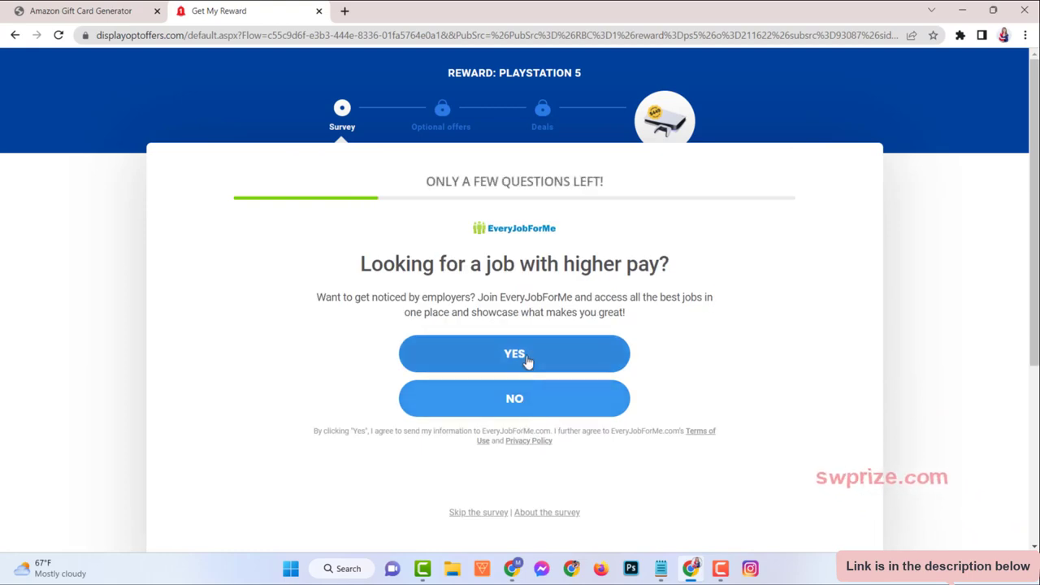
{"action": "left_click", "coordinate": [515, 354]}
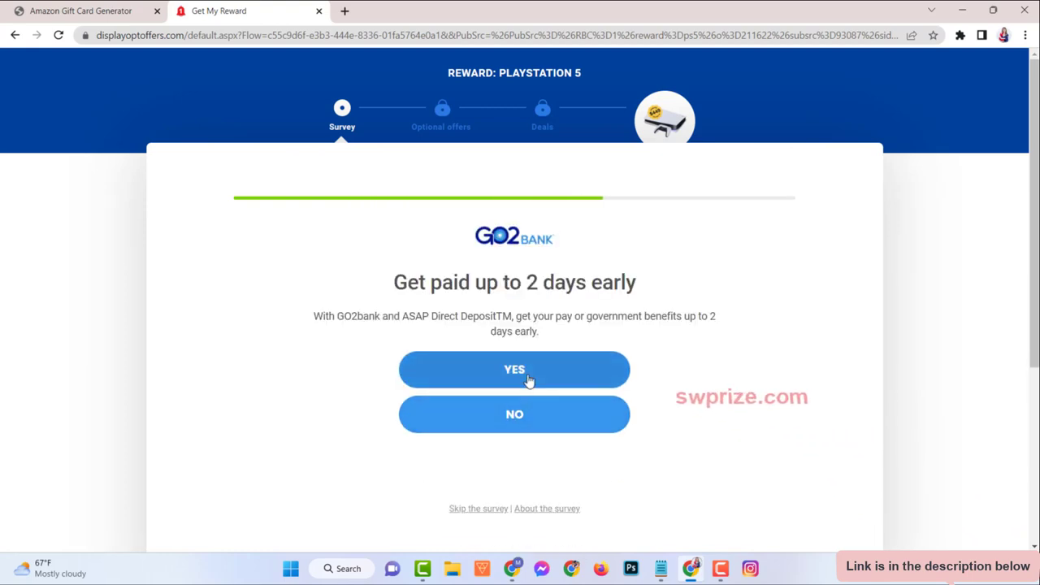
{"action": "left_click", "coordinate": [515, 369]}
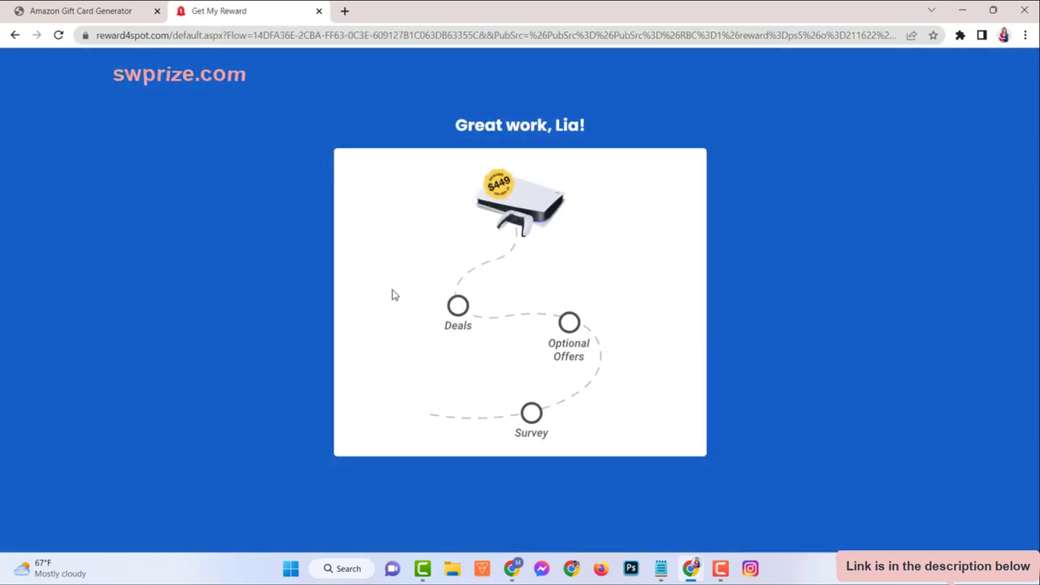
Complete the survey and remaining reward steps, then close the rewards tab.
{"action": "left_click", "coordinate": [531, 413]}
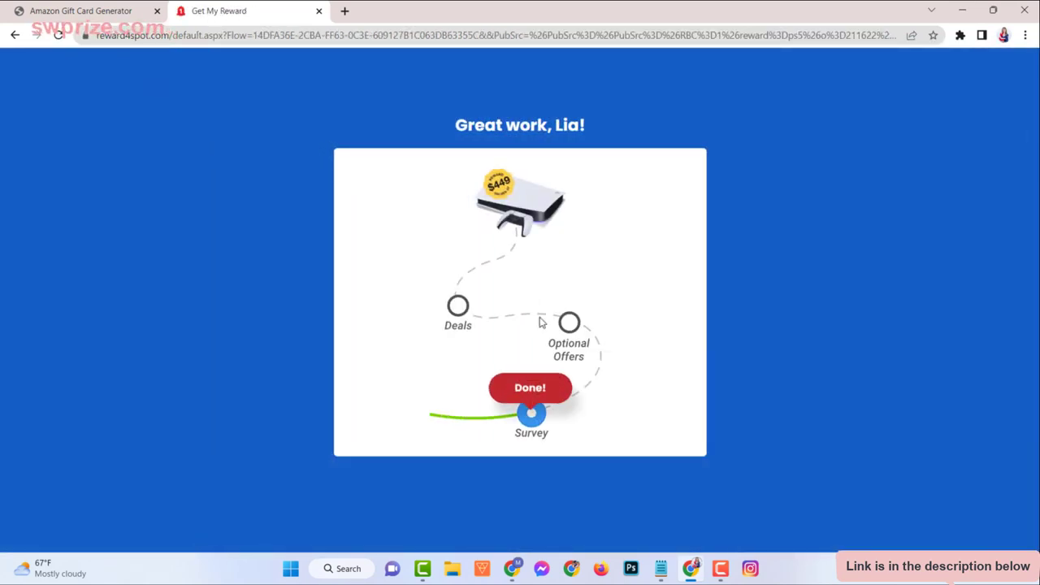
{"action": "left_click", "coordinate": [530, 387]}
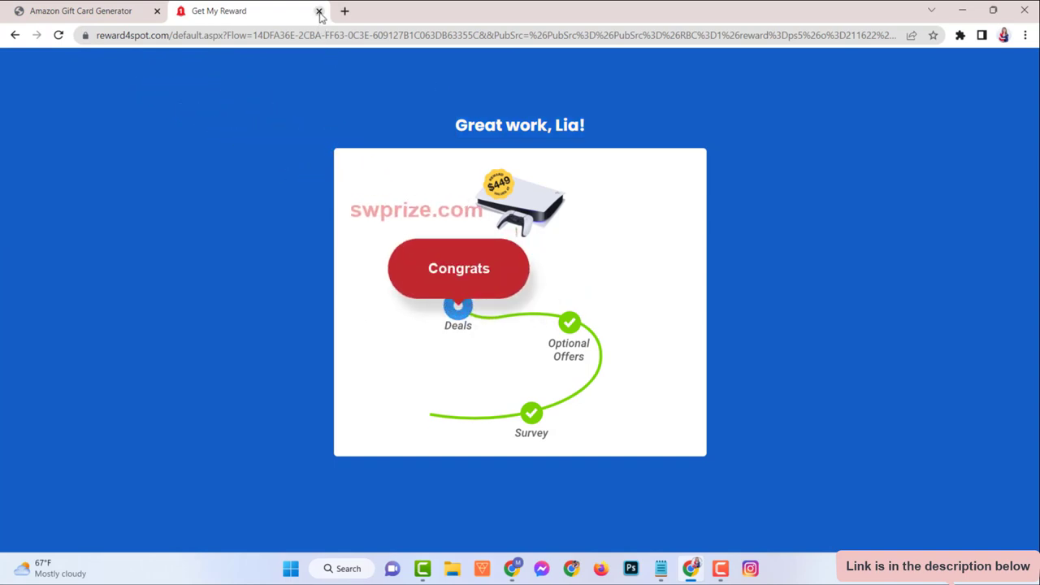
{"action": "left_click", "coordinate": [319, 10]}
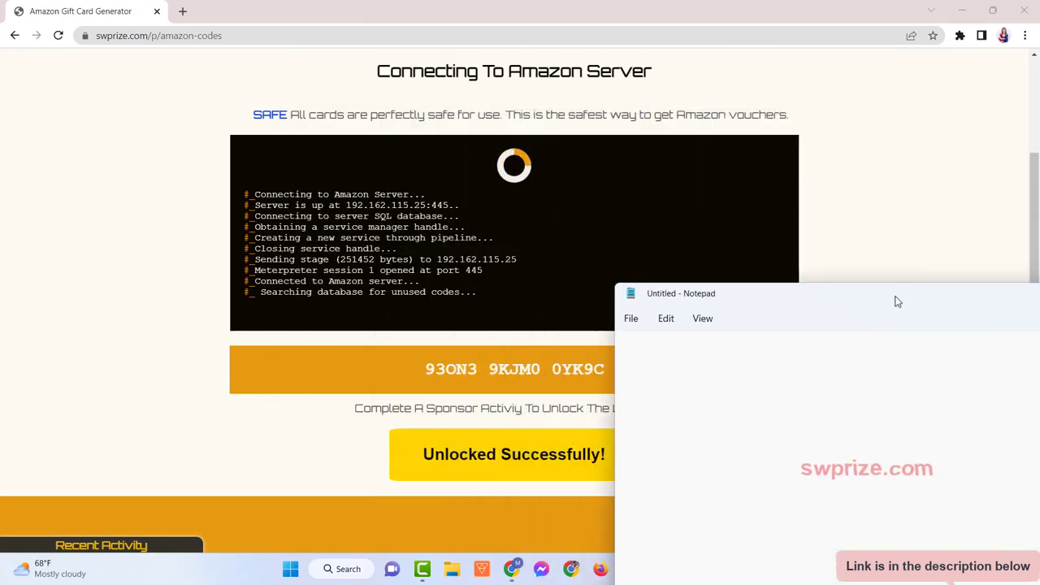
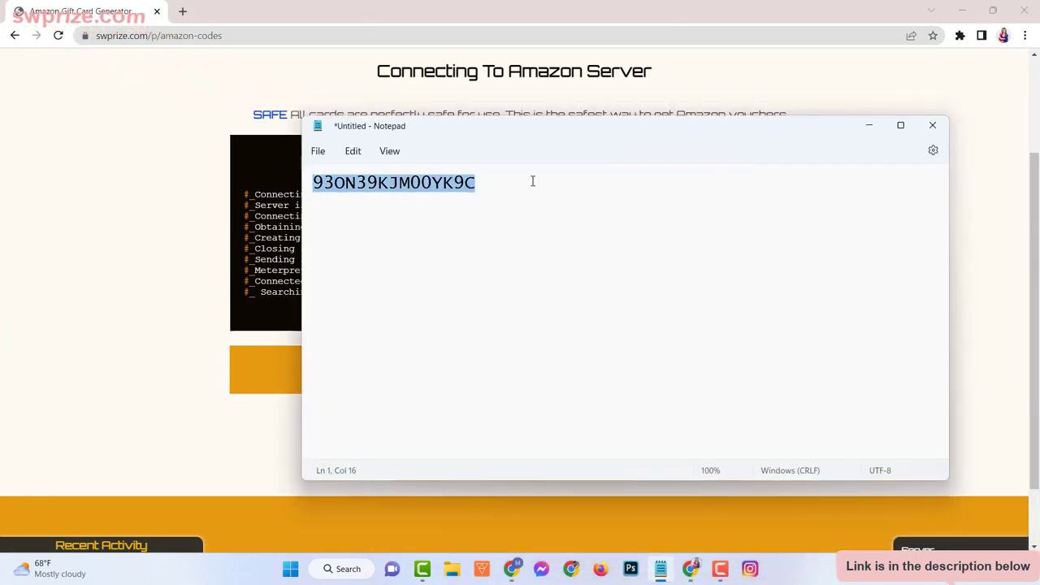
{"action": "left_click", "coordinate": [344, 10]}
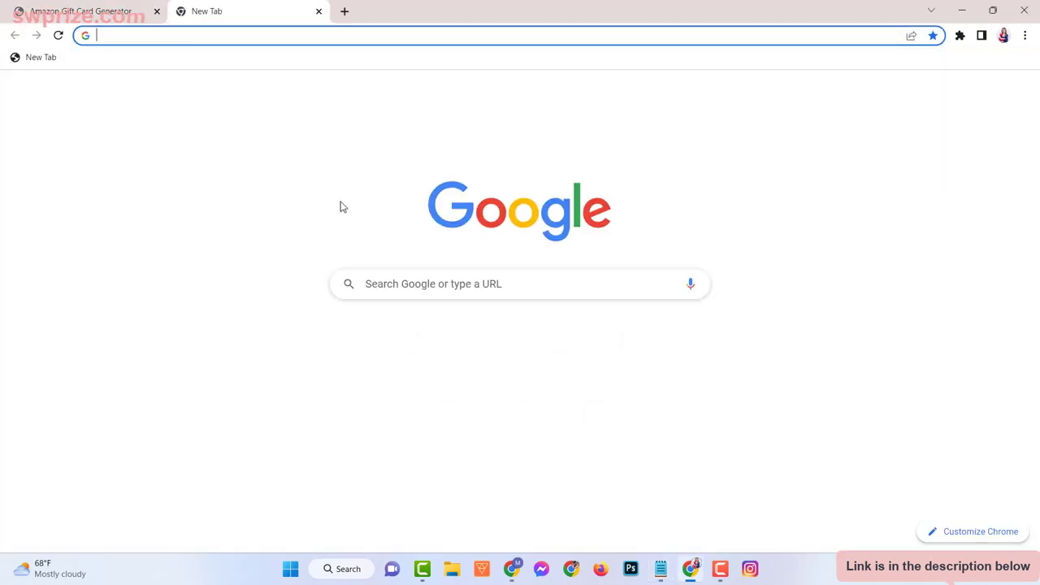
Load amazon.com and open the Gift Cards section from the navigation bar.
{"action": "type", "text": "amazon.com"}
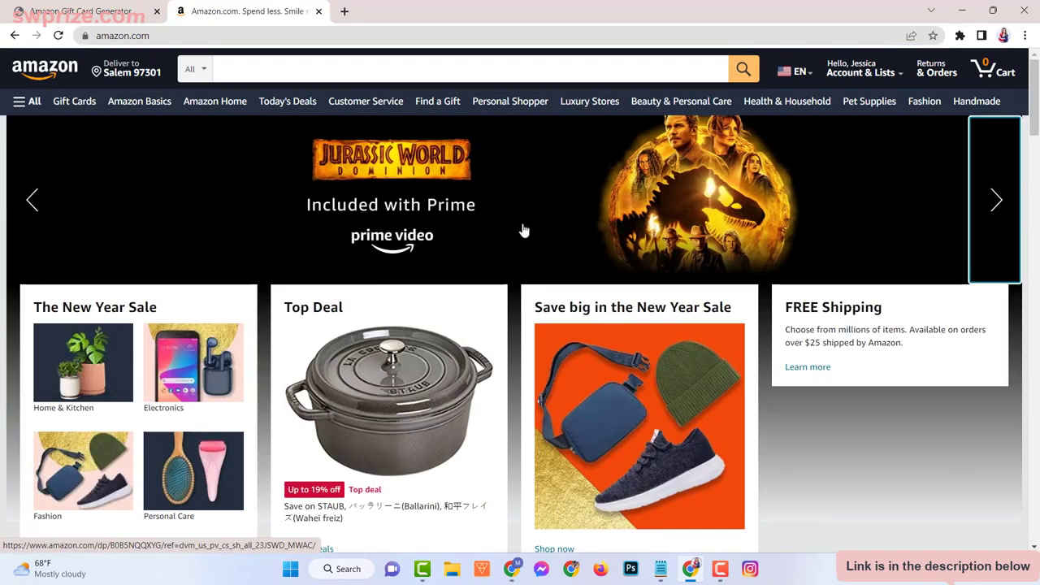
{"action": "scroll", "scroll_direction": "down", "scroll_amount": 3}
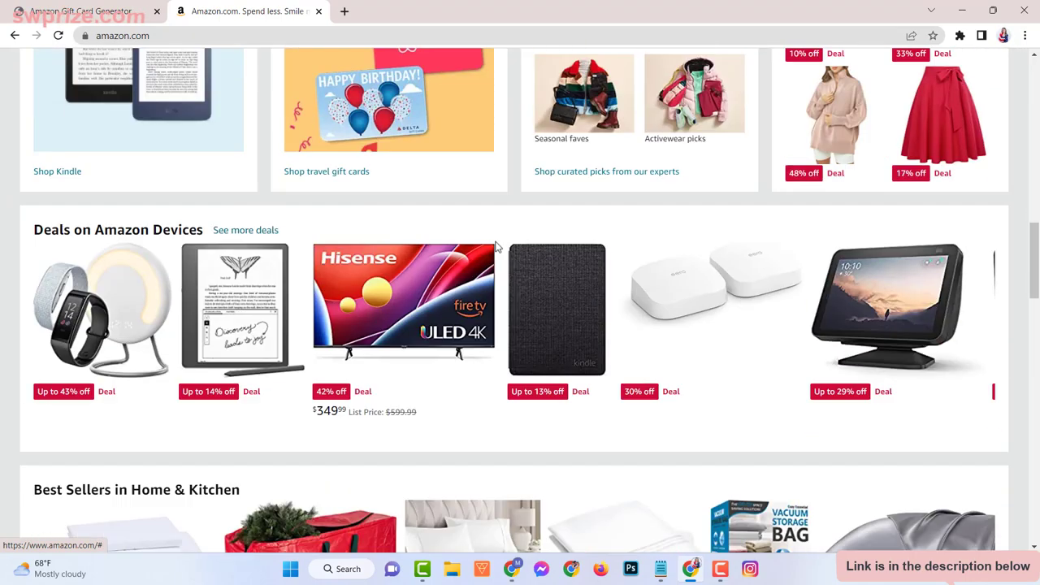
{"action": "scroll", "scroll_direction": "up", "scroll_amount": 3}
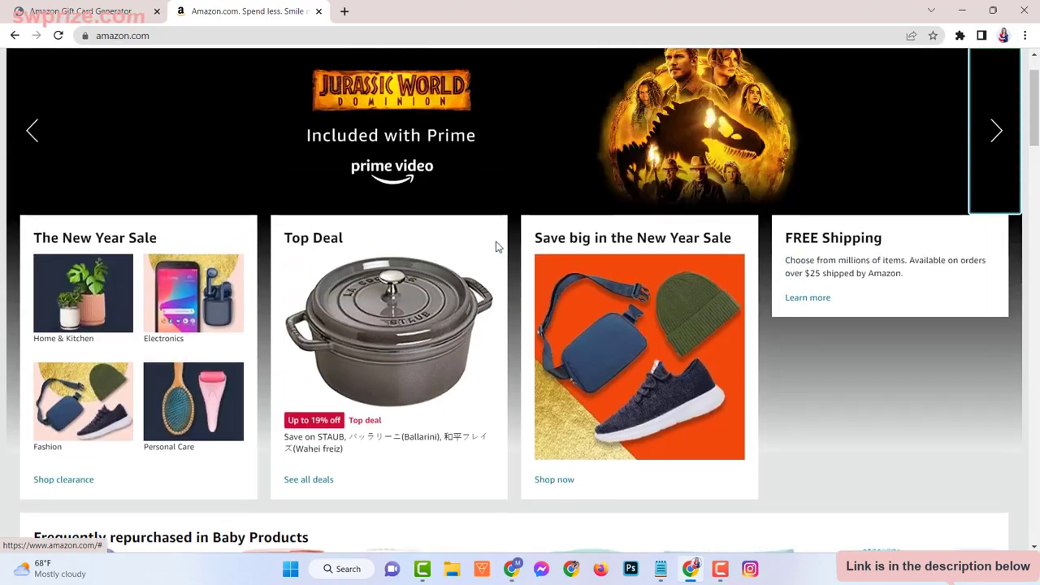
{"action": "scroll", "scroll_direction": "up", "scroll_amount": 3}
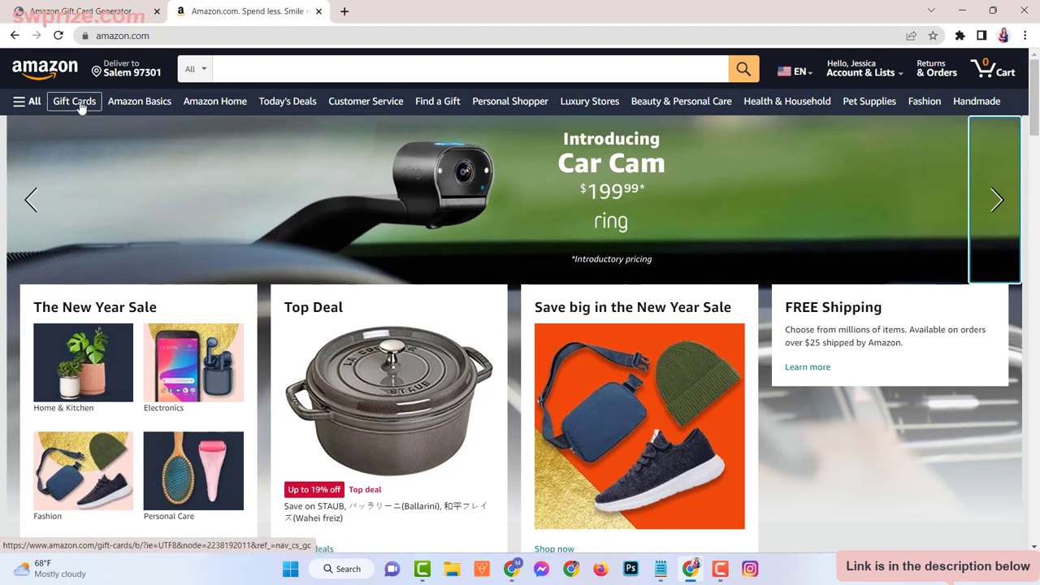
{"action": "left_click", "coordinate": [74, 101]}
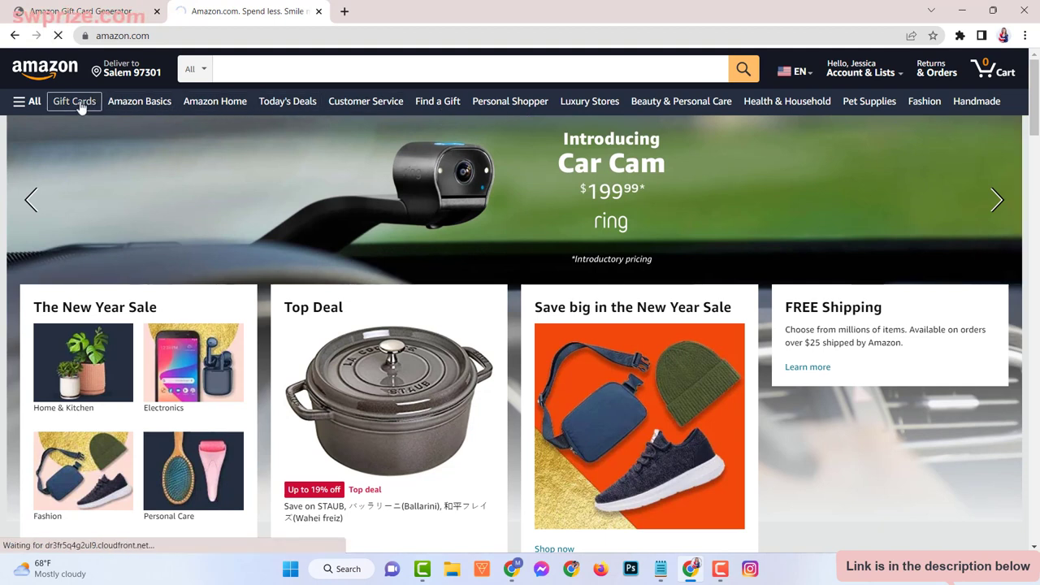
{"action": "left_click", "coordinate": [74, 101]}
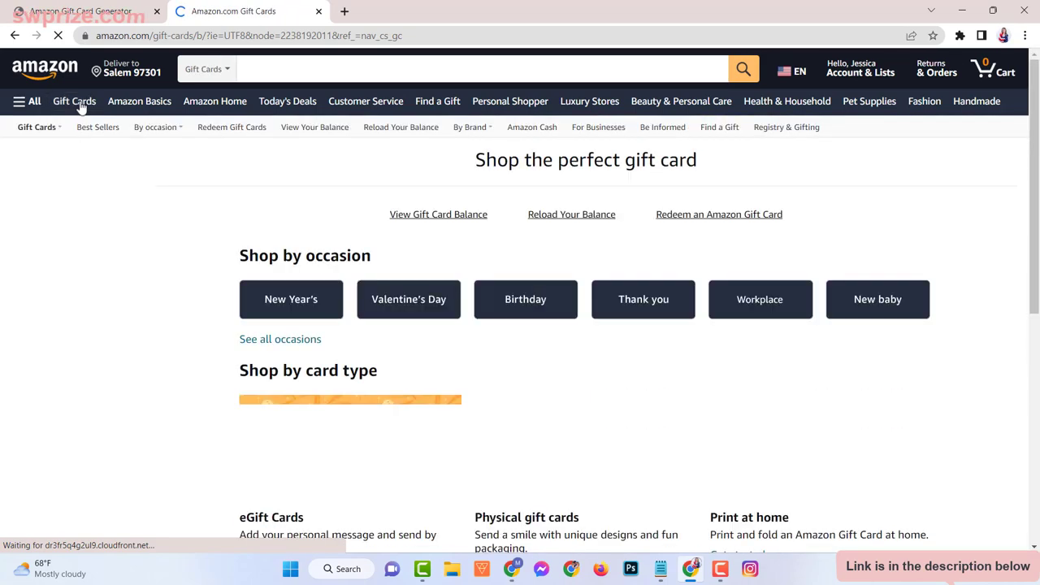
{"action": "scroll", "scroll_direction": "down", "scroll_amount": 3}
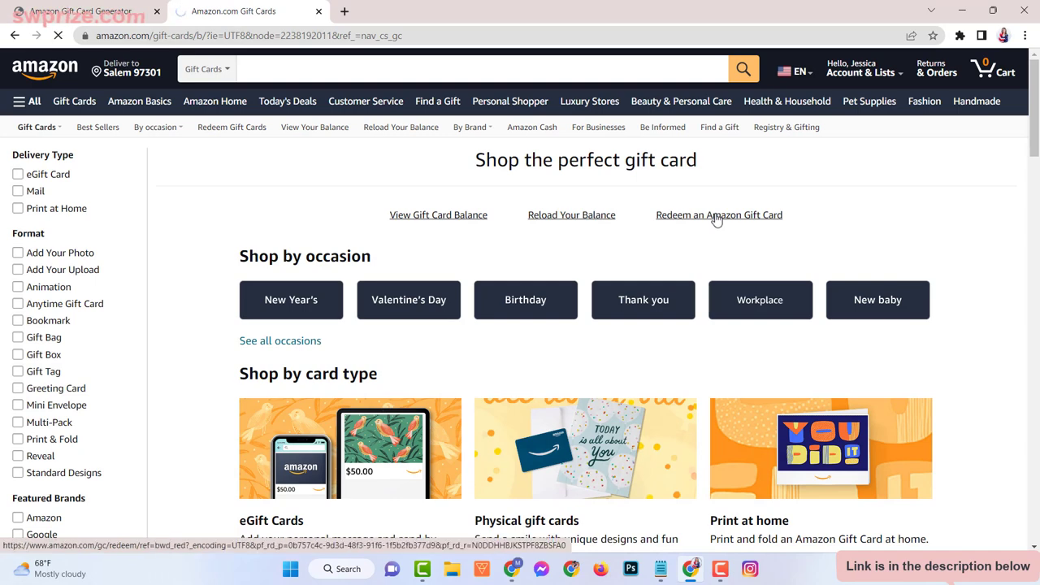
Open the Redeem an Amazon Gift Card page and check the $87.00 balance.
{"action": "left_click", "coordinate": [719, 215]}
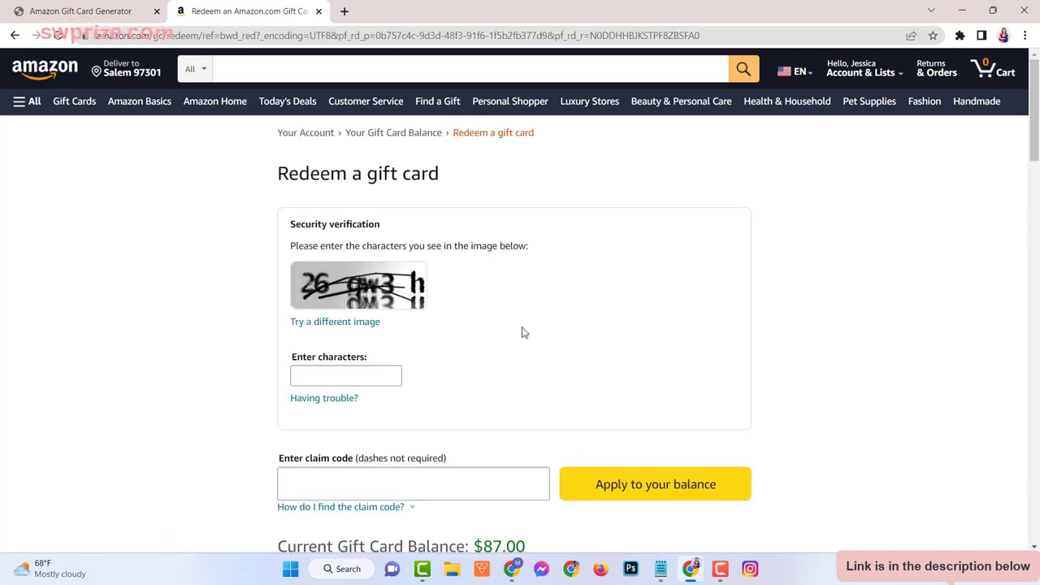
{"action": "scroll", "scroll_direction": "down", "scroll_amount": 3}
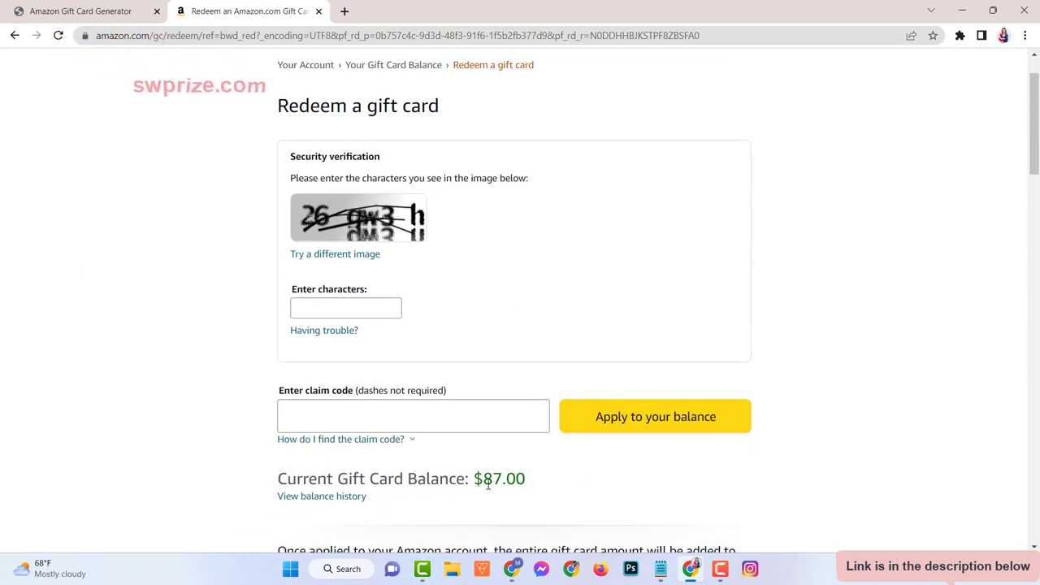
{"action": "double_click", "coordinate": [499, 479]}
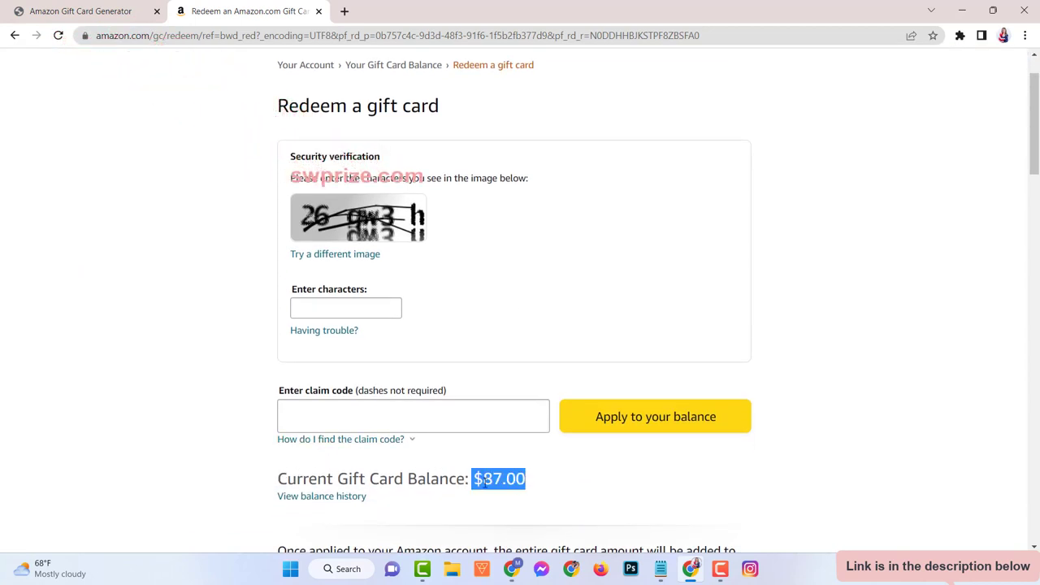
{"action": "scroll", "scroll_direction": "up", "scroll_amount": 3}
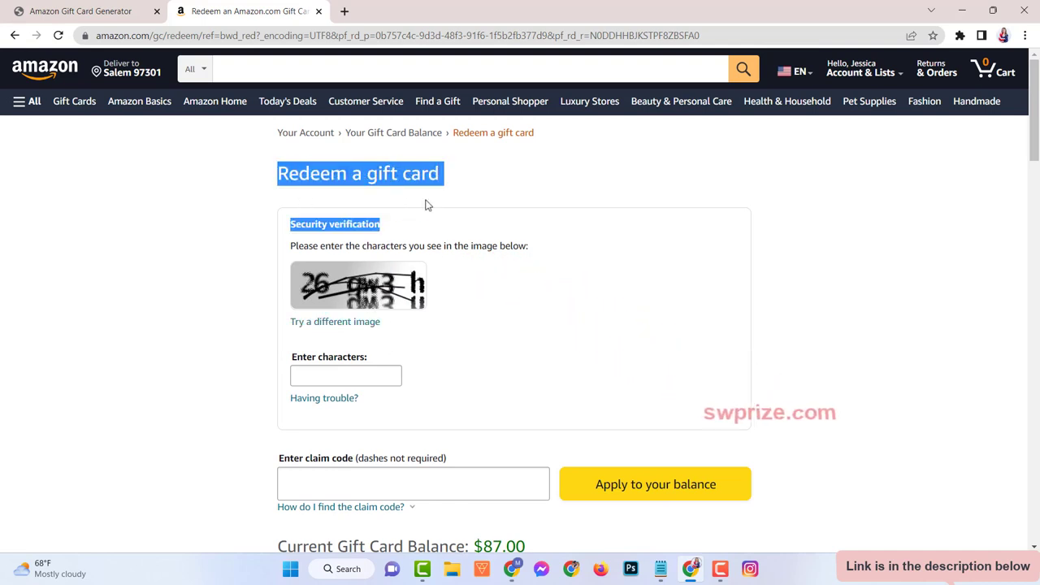
Enter the security verification characters 26qw3h.
{"action": "left_click", "coordinate": [345, 376]}
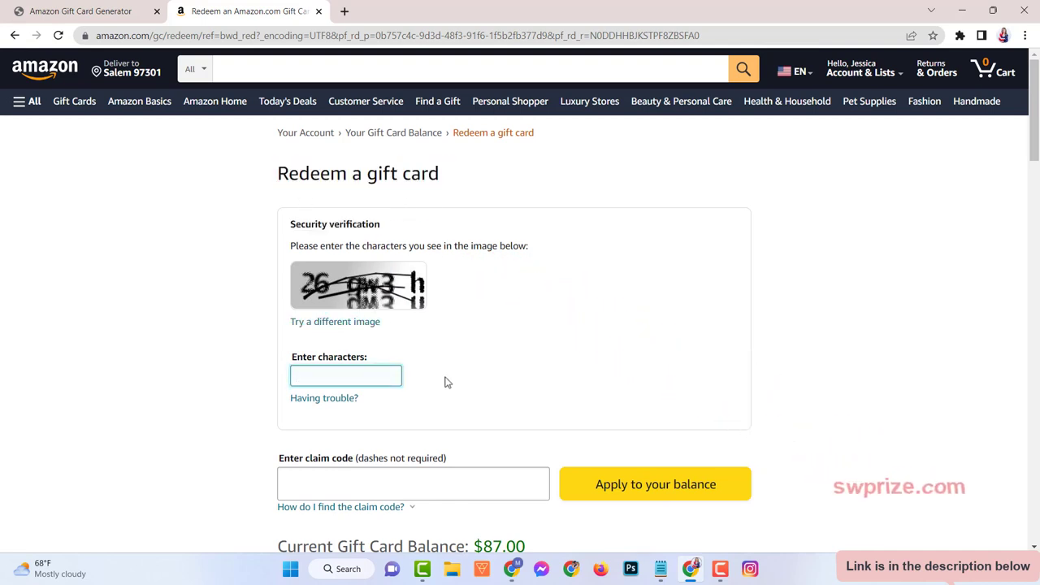
{"action": "type", "text": "26qw"}
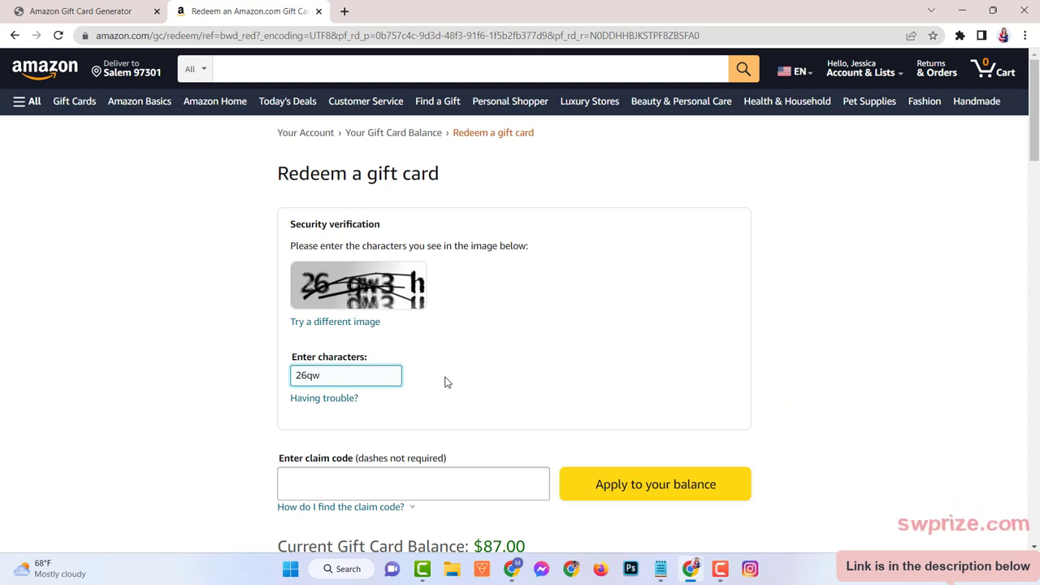
{"action": "type", "text": "3h"}
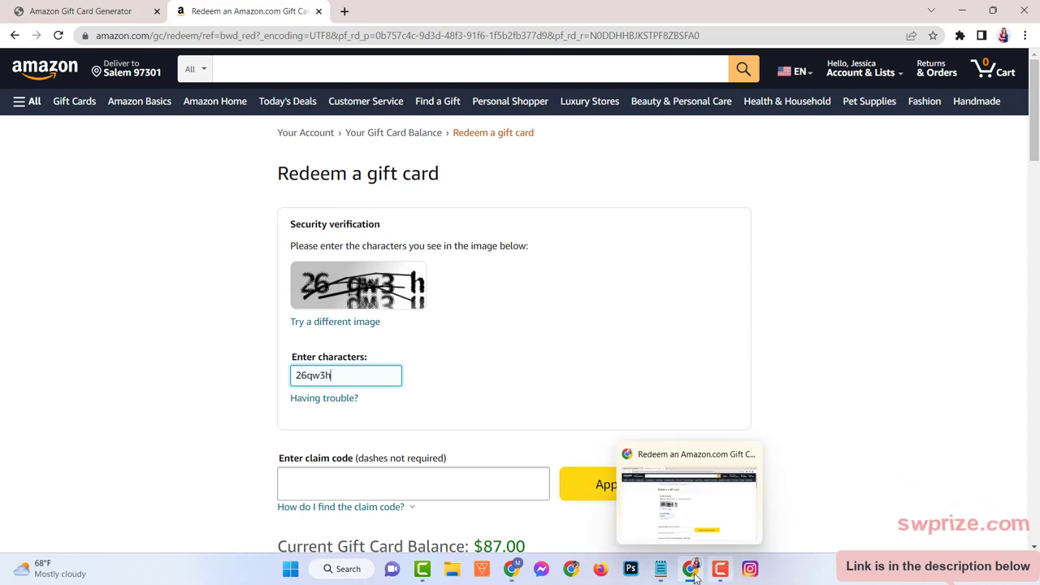
{"action": "right_click", "coordinate": [392, 182]}
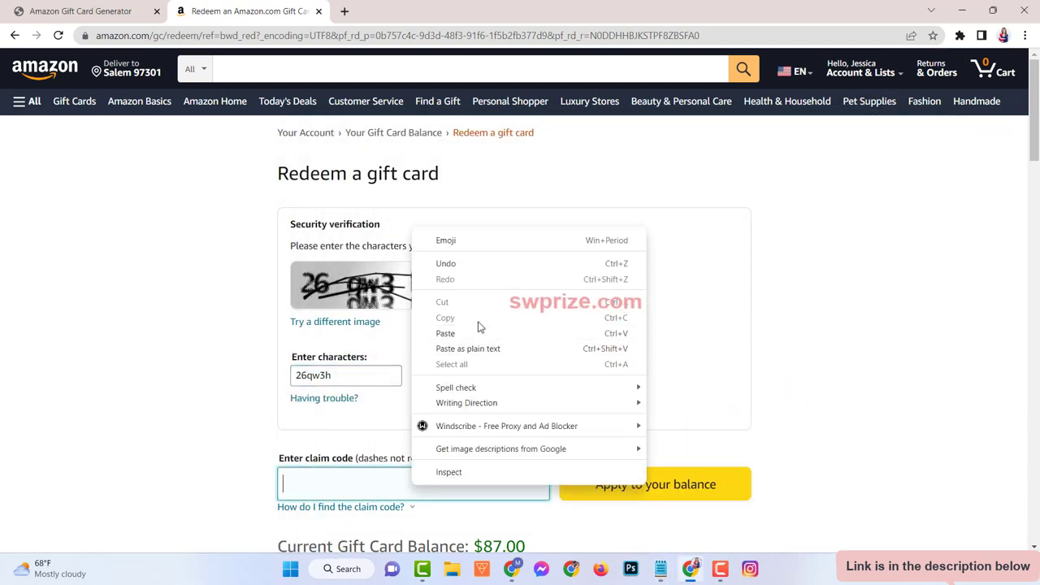
{"action": "left_click", "coordinate": [445, 333]}
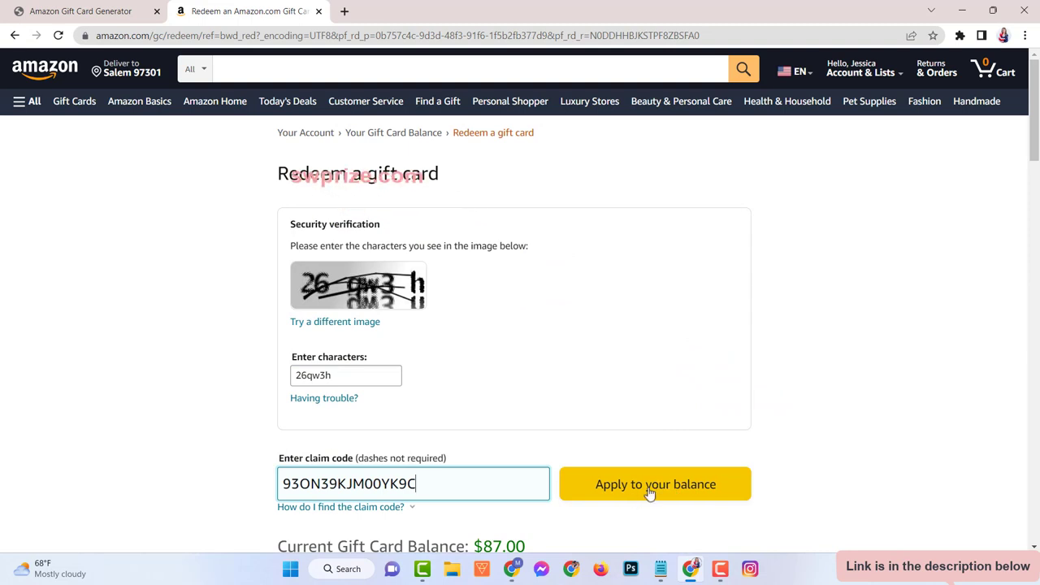
{"action": "left_click", "coordinate": [655, 483]}
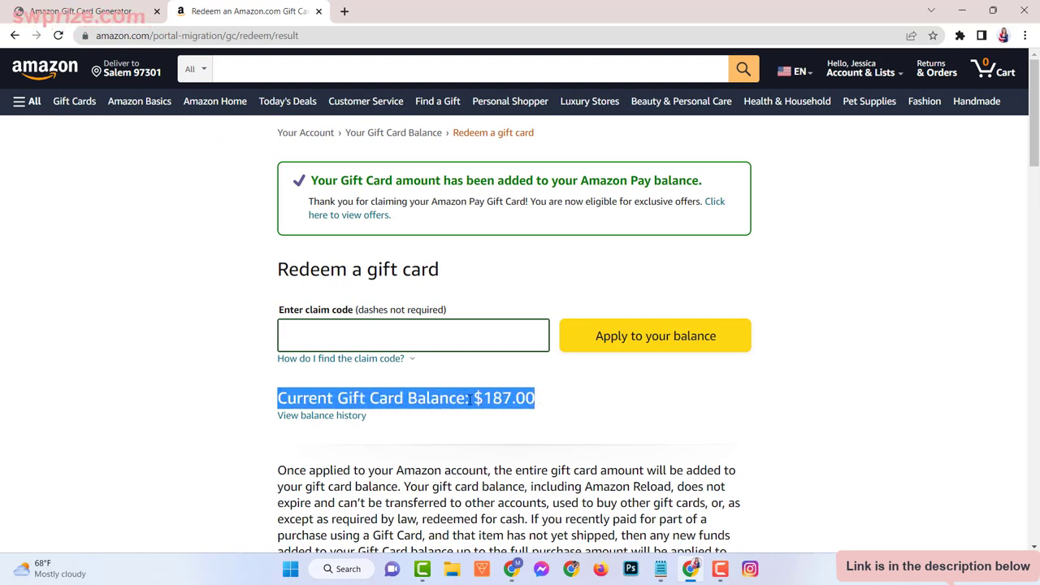
{"action": "mouse_move", "coordinate": [553, 409]}
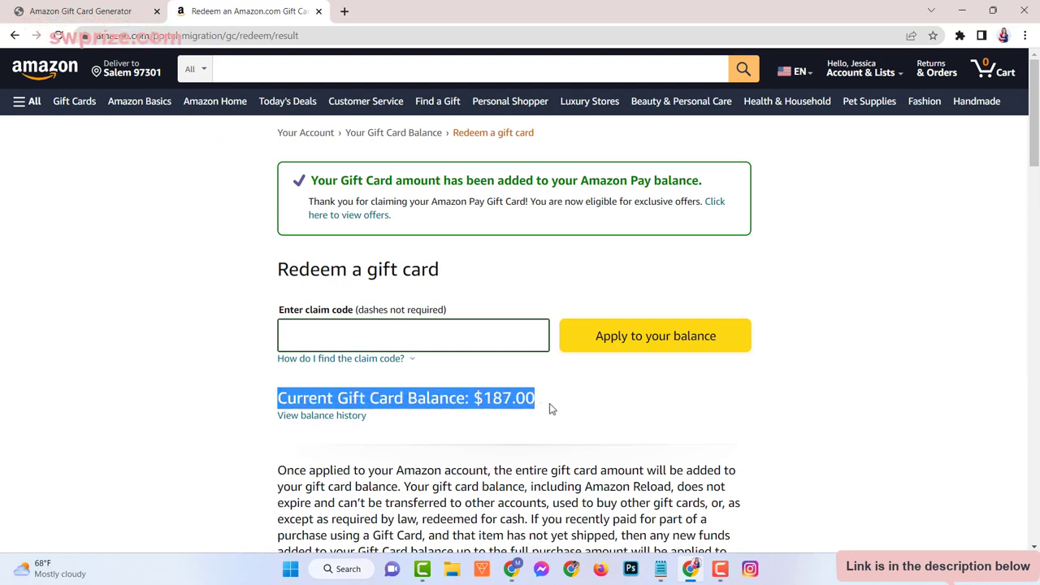